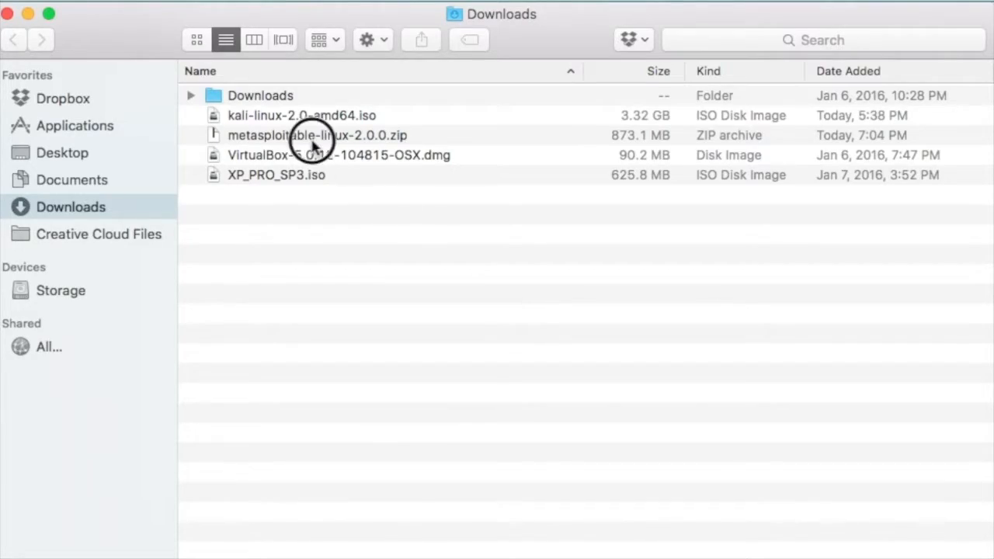
- Extract metasploitable-linux-2.0.0.zip in Downloads and enter the Metasploitable2-Linux folder
{"action": "left_click", "coordinate": [309, 135]}
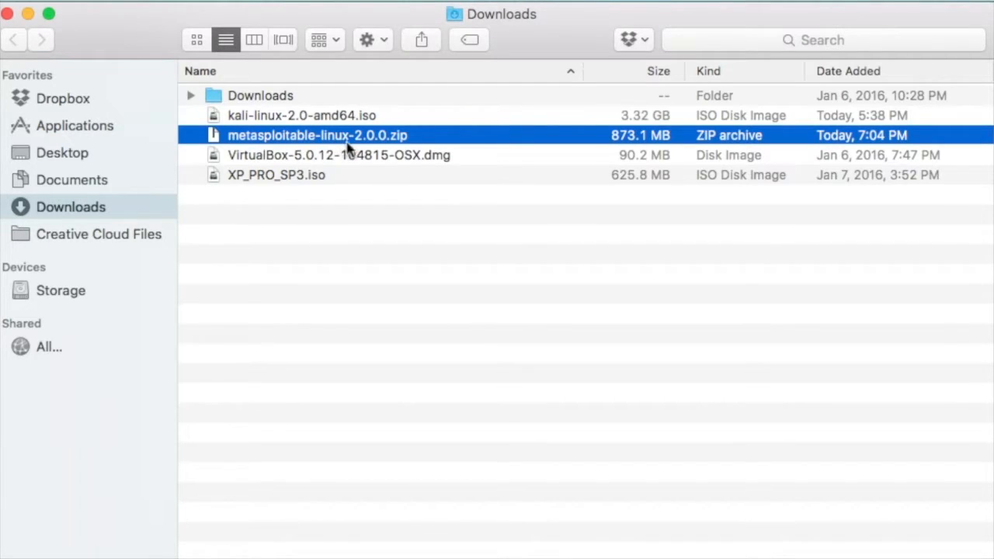
{"action": "mouse_move", "coordinate": [391, 149]}
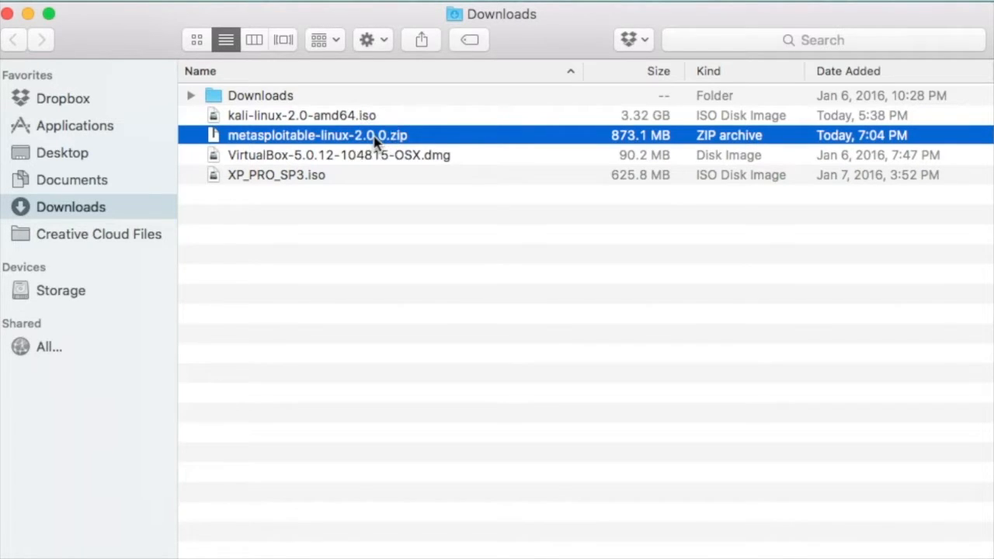
{"action": "double_click", "coordinate": [330, 135]}
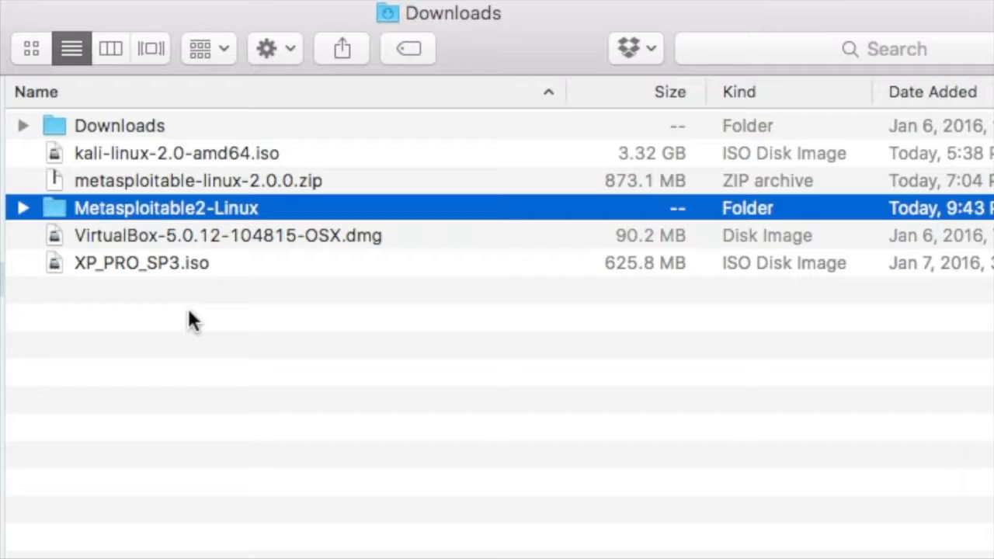
{"action": "mouse_move", "coordinate": [115, 221]}
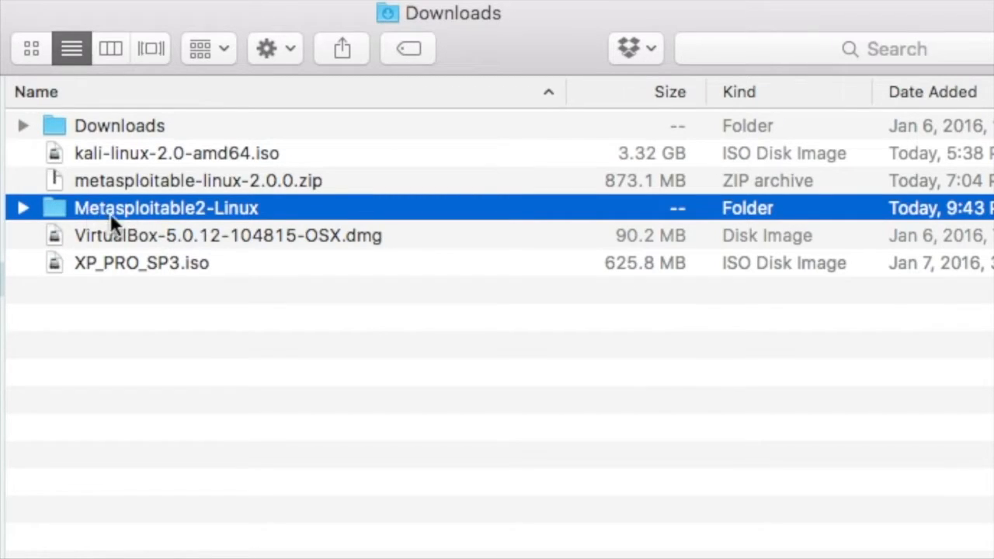
{"action": "double_click", "coordinate": [165, 208]}
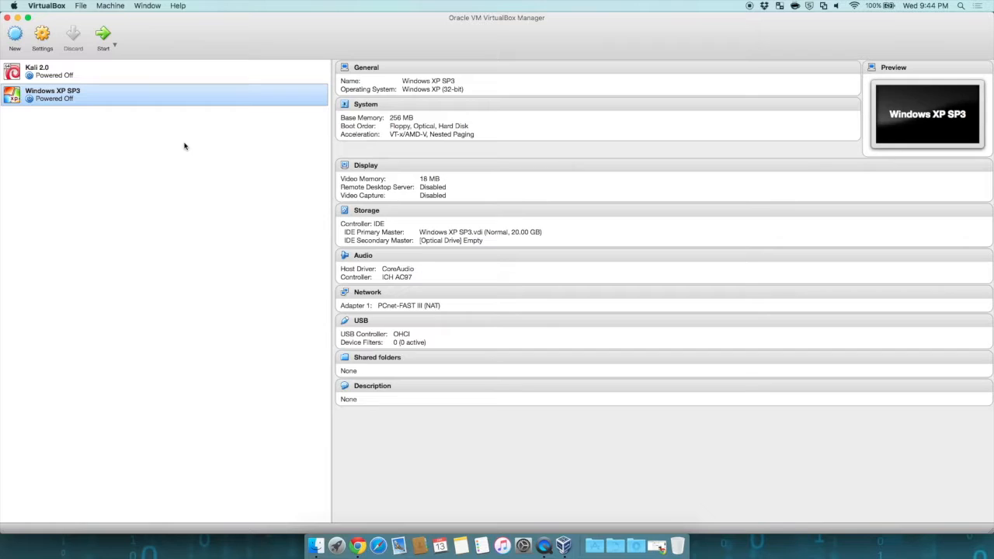
{"action": "mouse_move", "coordinate": [196, 145]}
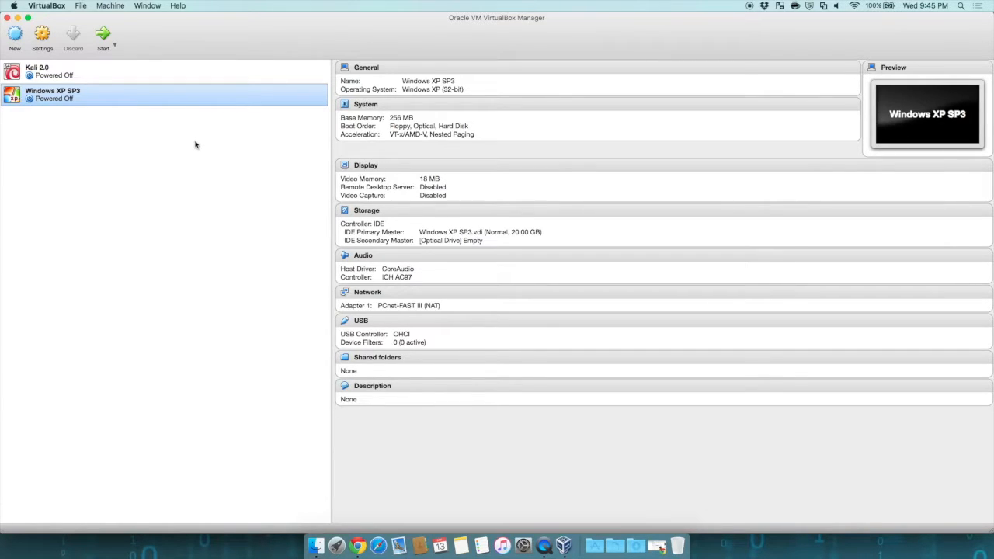
{"action": "mouse_move", "coordinate": [14, 38]}
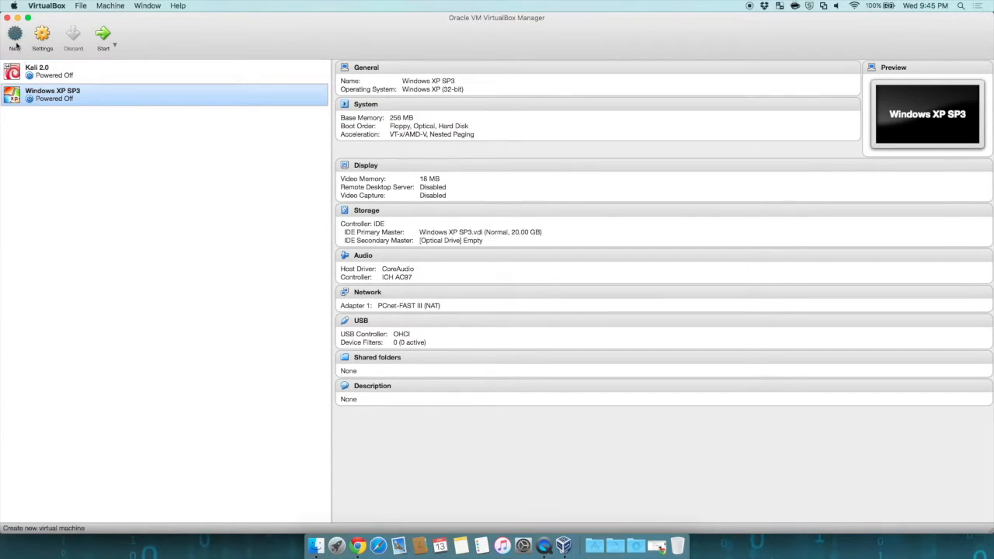
- Create a new Linux Ubuntu (32-bit) machine named Metasploitable2 with 512 MB memory
{"action": "left_click", "coordinate": [15, 38]}
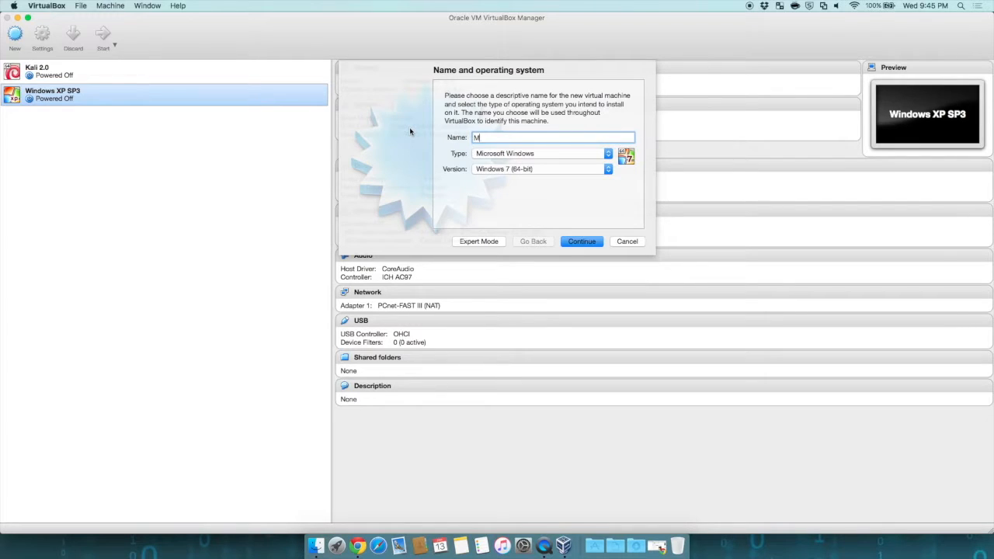
{"action": "type", "text": "etasploitable2"}
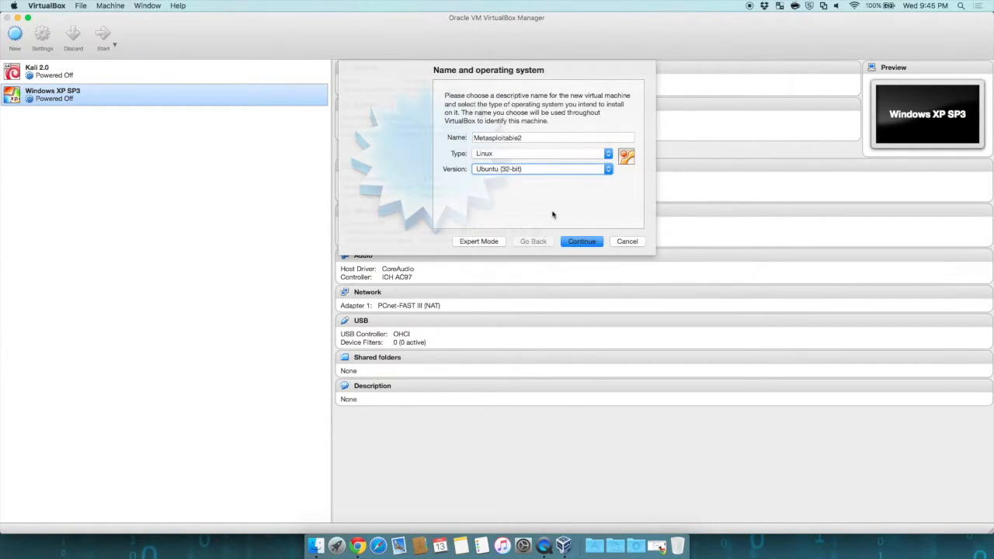
{"action": "left_click", "coordinate": [581, 240]}
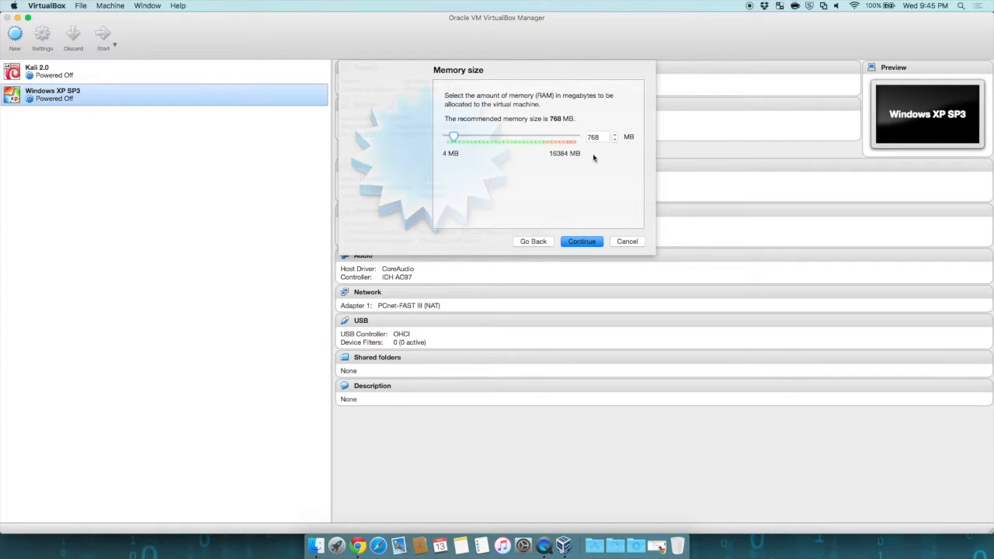
{"action": "left_click", "coordinate": [597, 136]}
{"action": "type", "text": "512"}
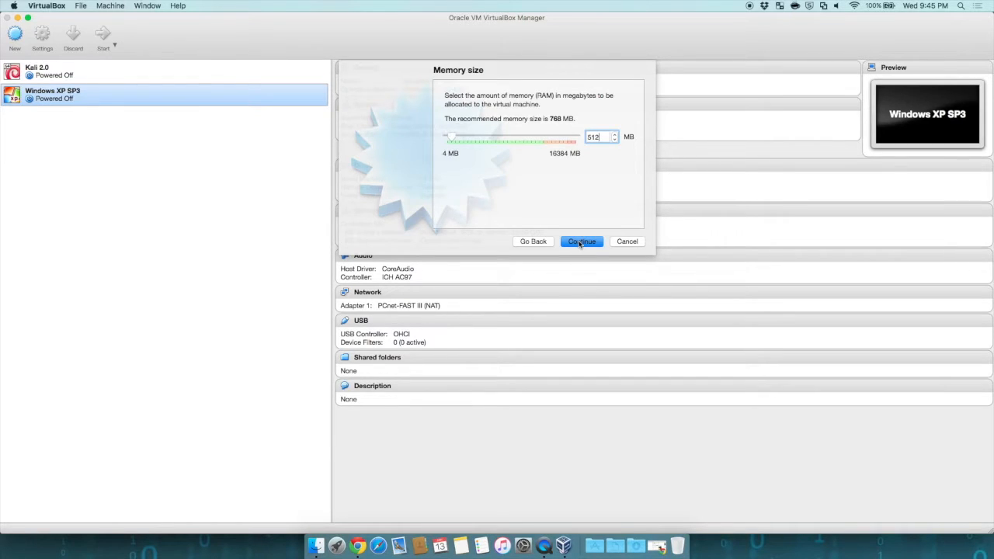
{"action": "left_click", "coordinate": [581, 243]}
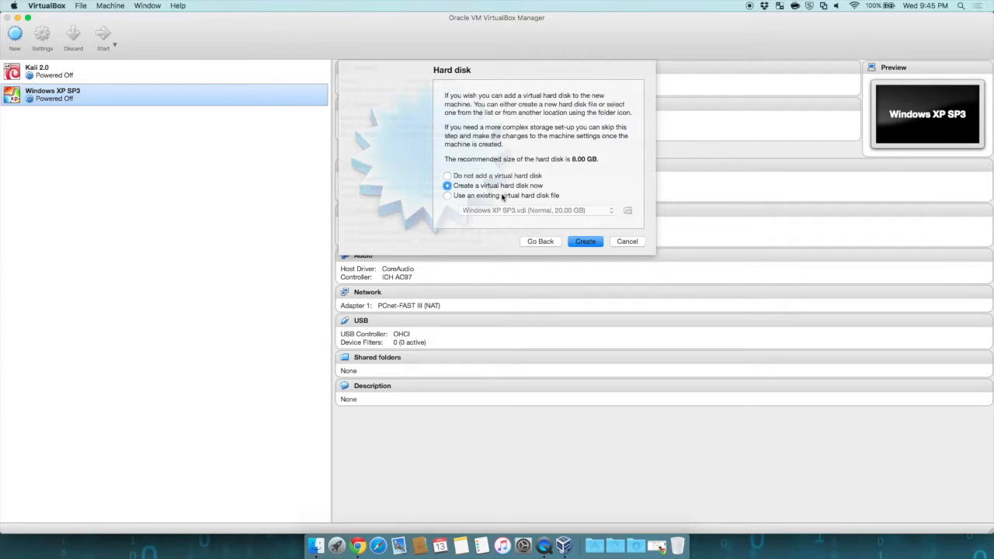
- Attach the existing Metasploitable.vmdk as the hard disk and create the machine
{"action": "left_click", "coordinate": [447, 195]}
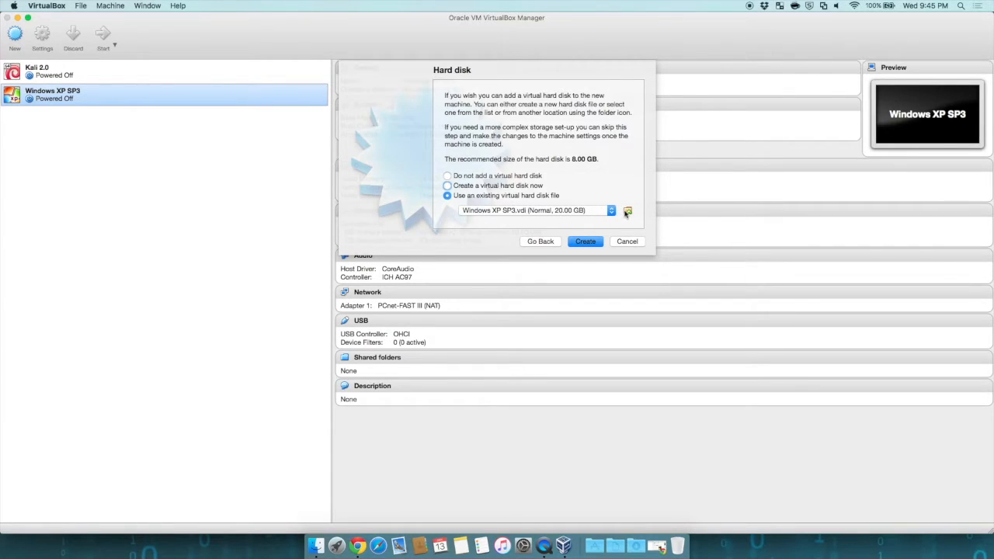
{"action": "left_click", "coordinate": [628, 212]}
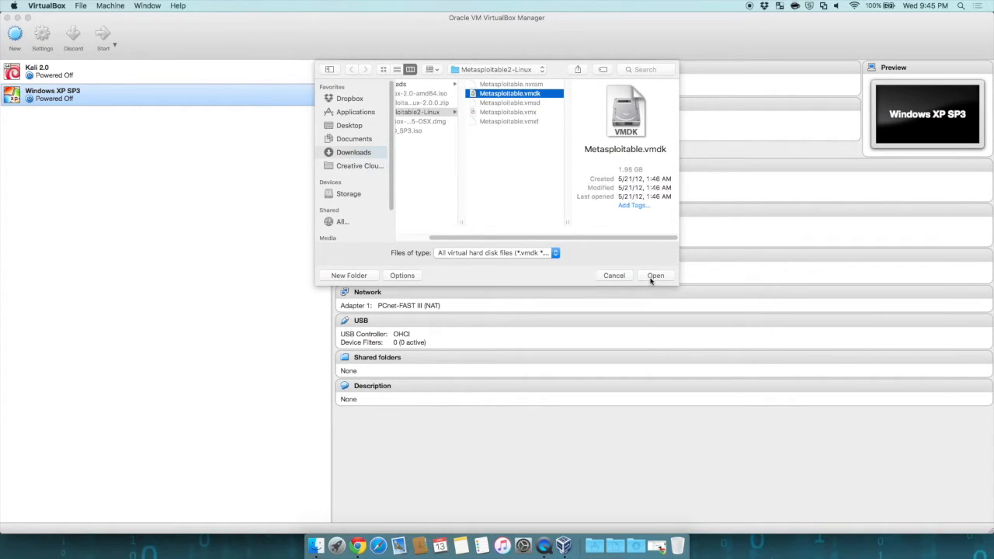
{"action": "left_click", "coordinate": [656, 275]}
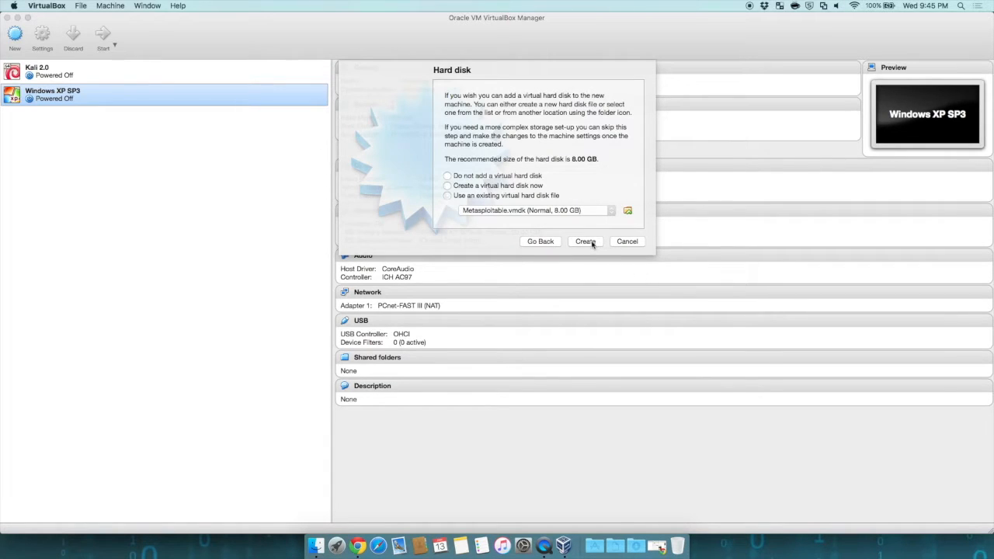
{"action": "left_click", "coordinate": [447, 195]}
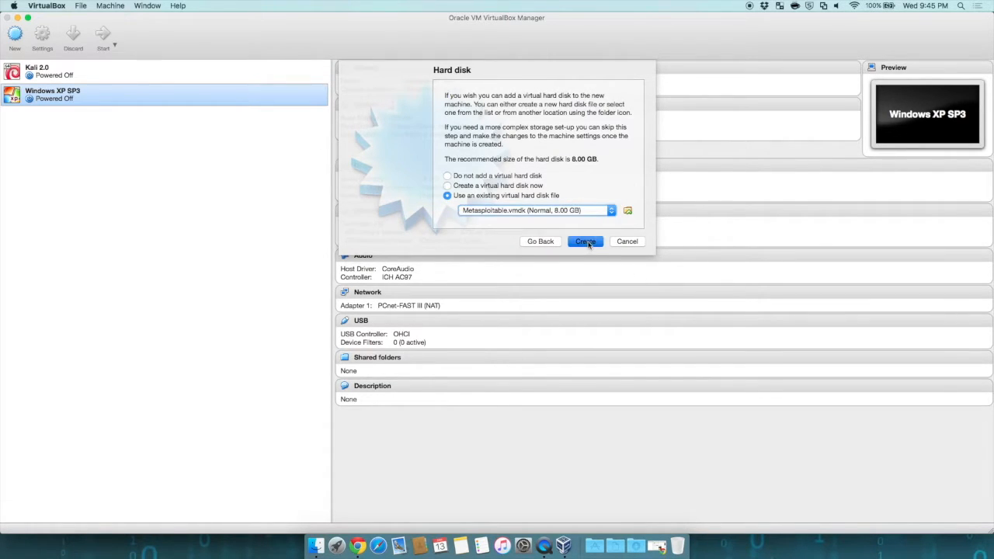
{"action": "left_click", "coordinate": [586, 242]}
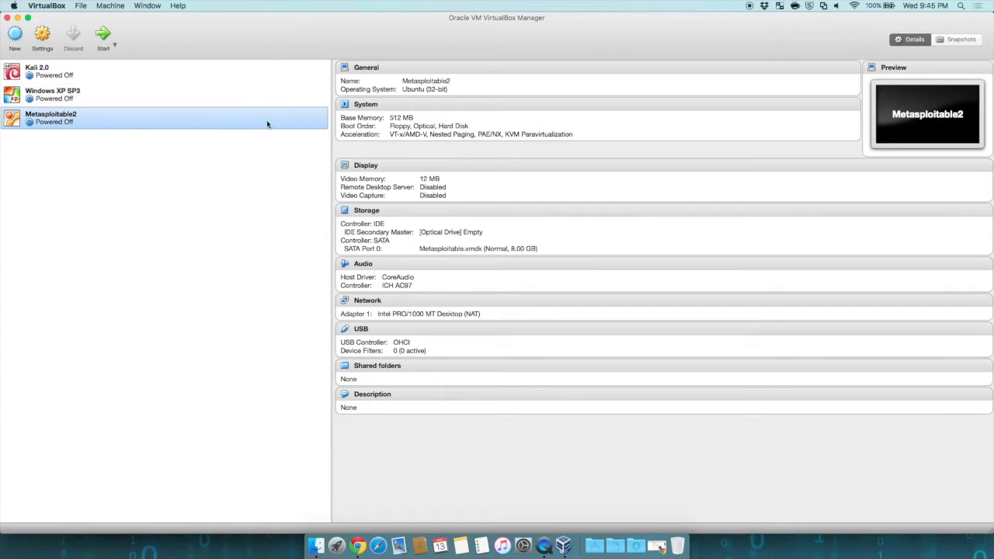
{"action": "mouse_move", "coordinate": [217, 212]}
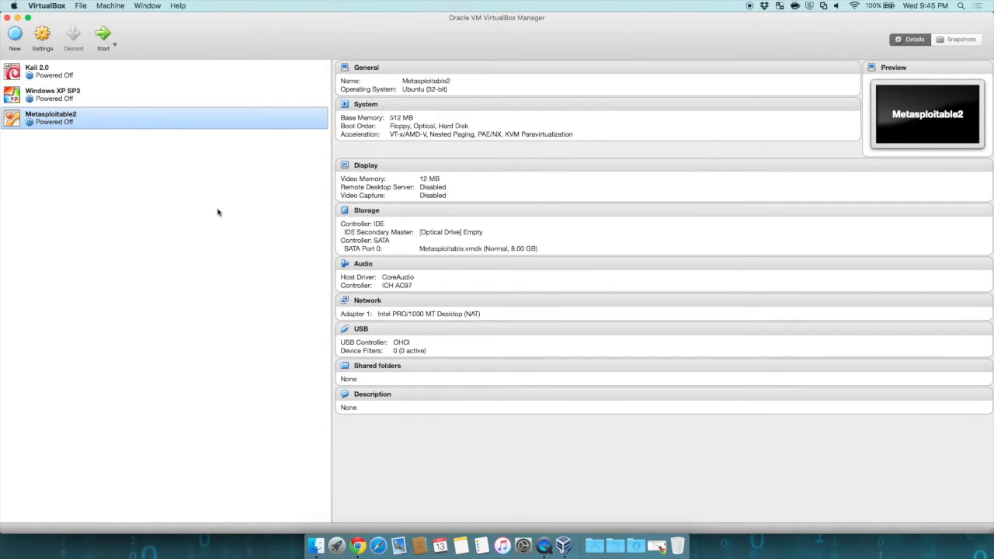
{"action": "mouse_move", "coordinate": [101, 37]}
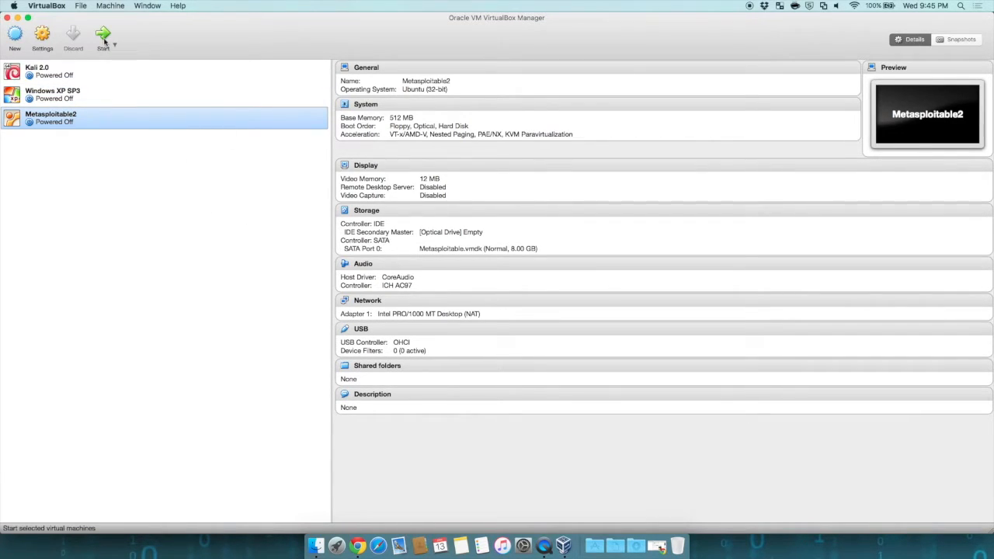
{"action": "mouse_move", "coordinate": [102, 36]}
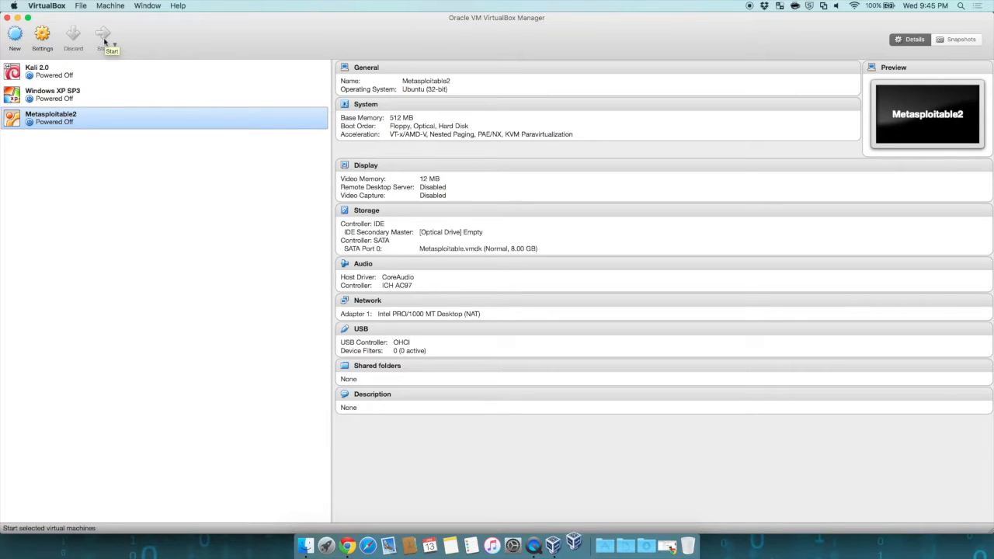
- Start the Metasploitable2 machine so it boots to the msfadmin login
{"action": "left_click", "coordinate": [102, 34]}
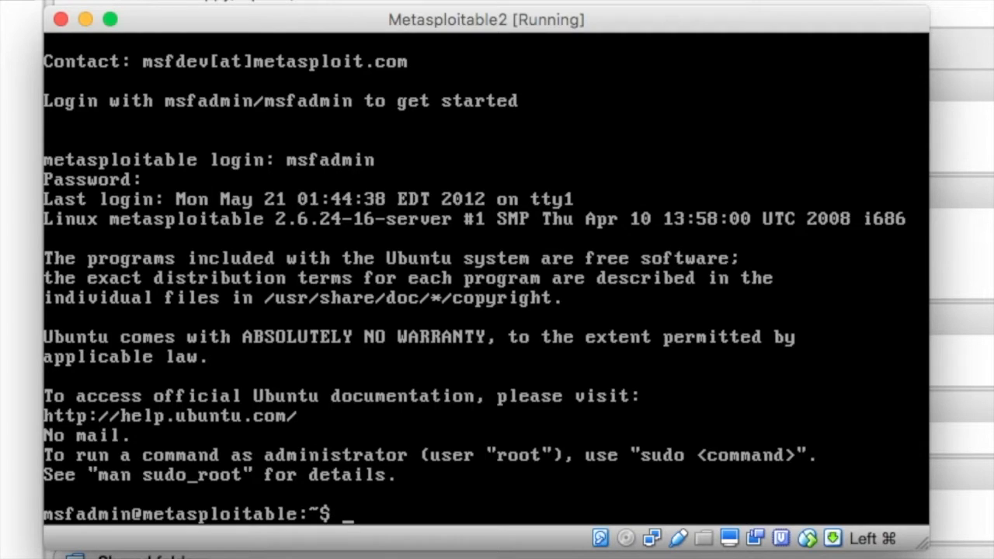
- Run sudo shutdown -h now as msfadmin so the guest halts
{"action": "type", "text": "sudo"}
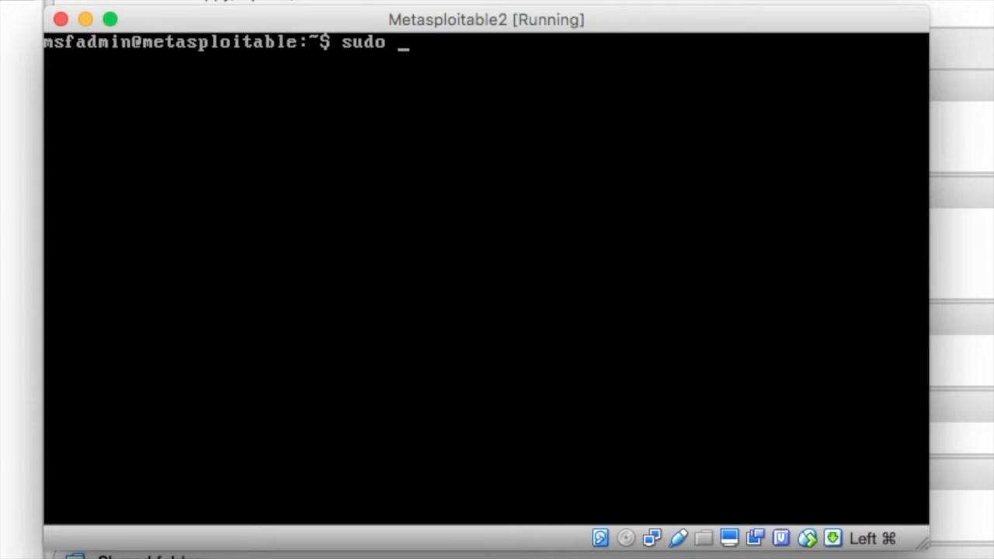
{"action": "type", "text": "shutdown -h now"}
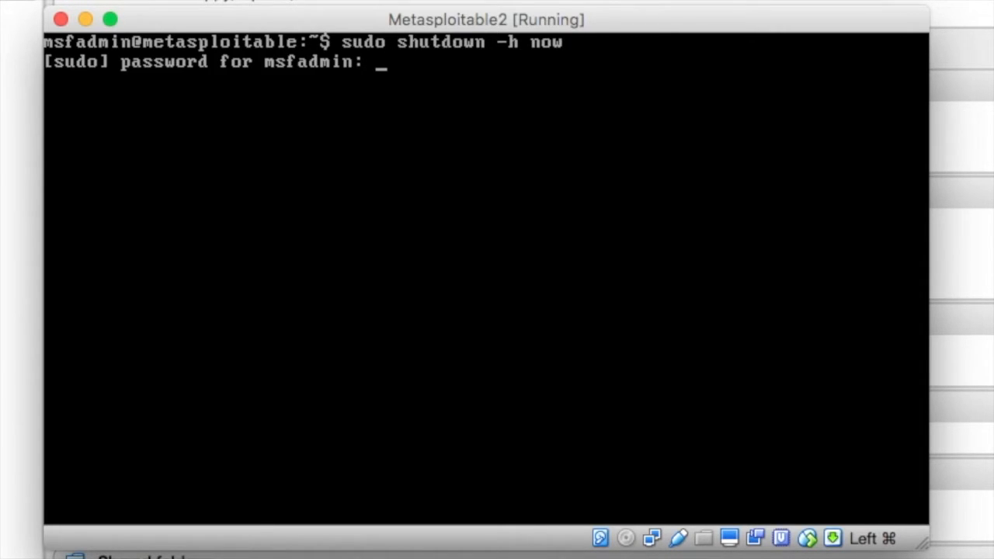
{"action": "key", "text": "Return"}
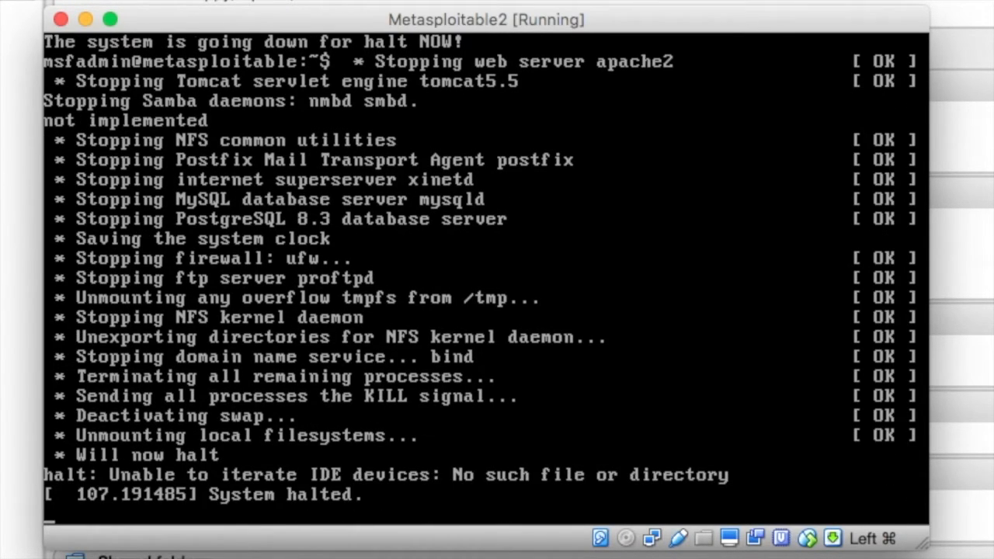
{"action": "mouse_move", "coordinate": [62, 18]}
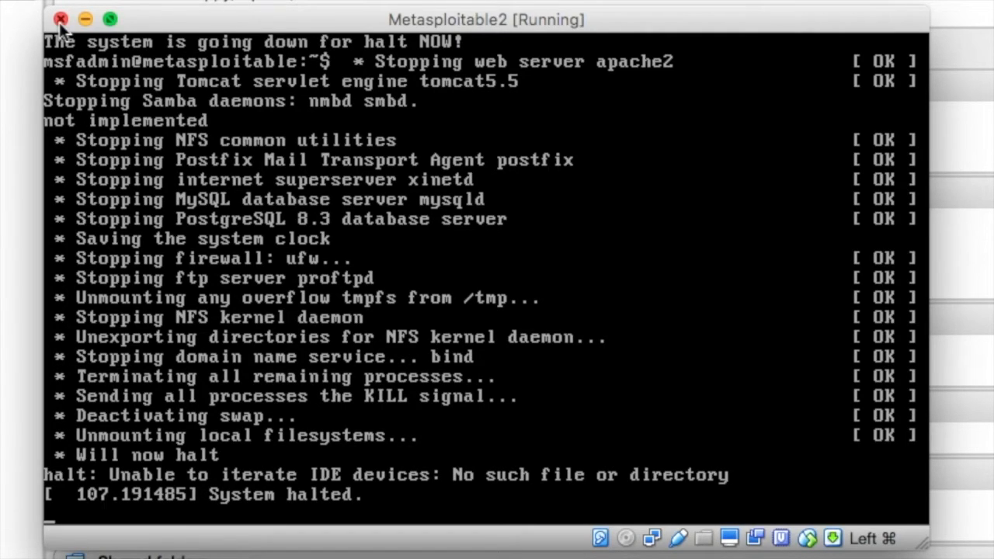
- Close the machine window choosing 'Power off the machine'
{"action": "left_click", "coordinate": [60, 18]}
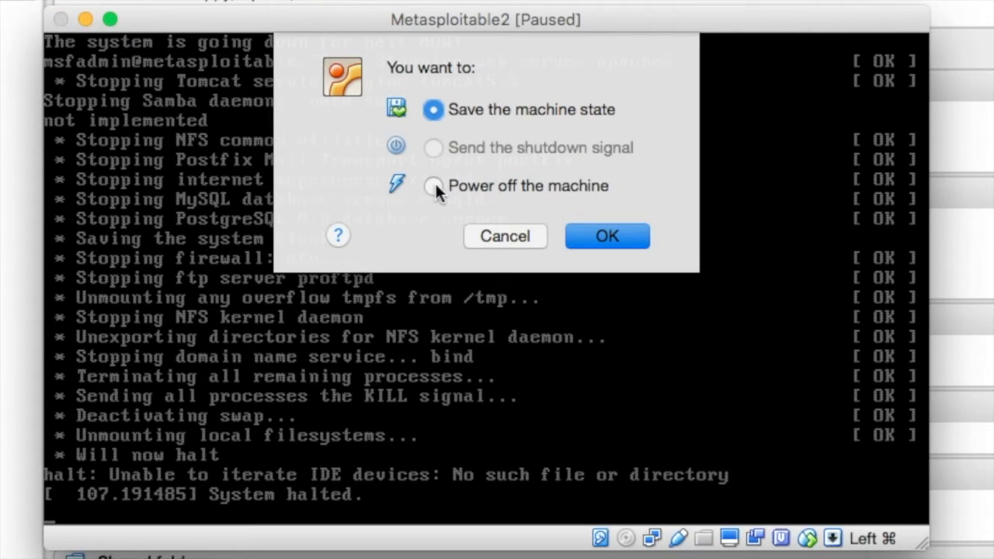
{"action": "left_click", "coordinate": [607, 236]}
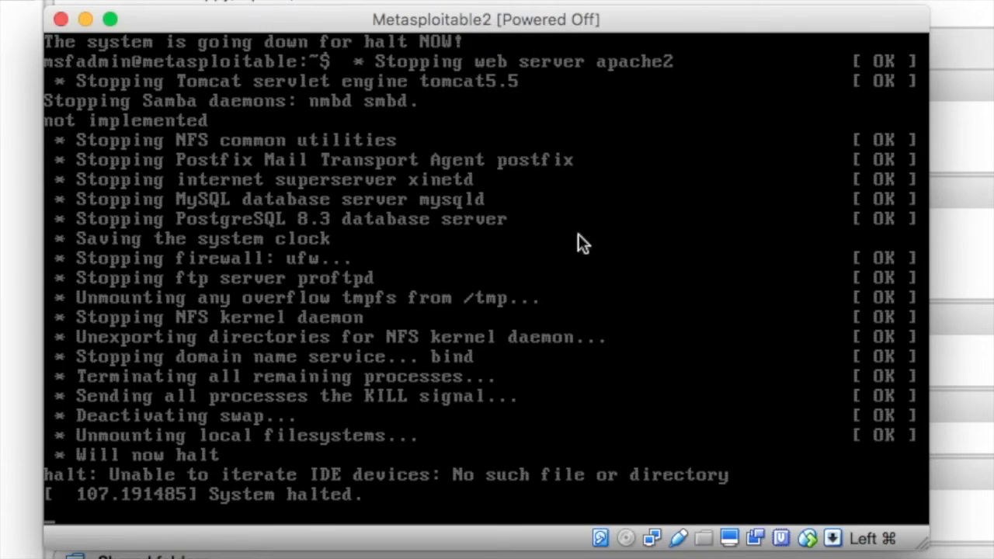